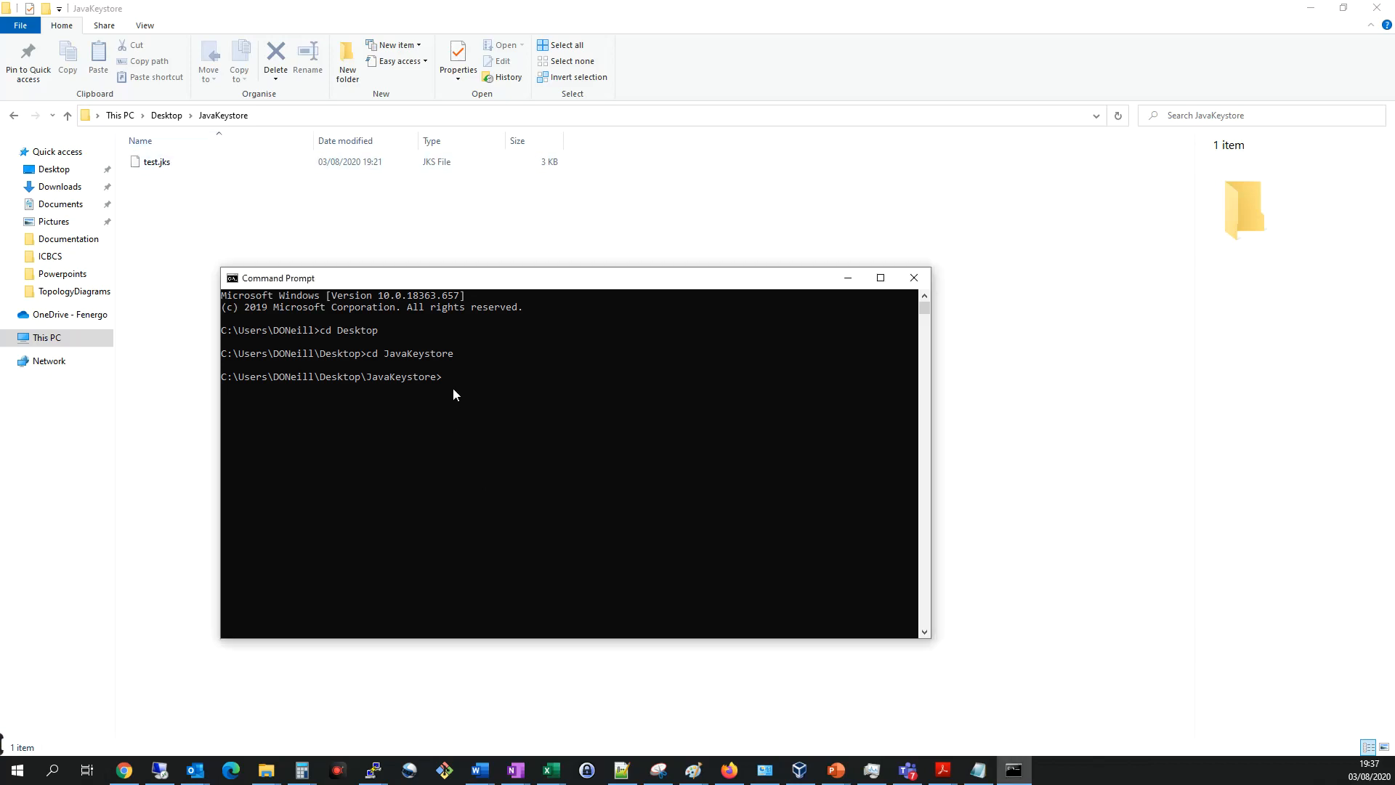
{"action": "mouse_move", "coordinate": [449, 387]}
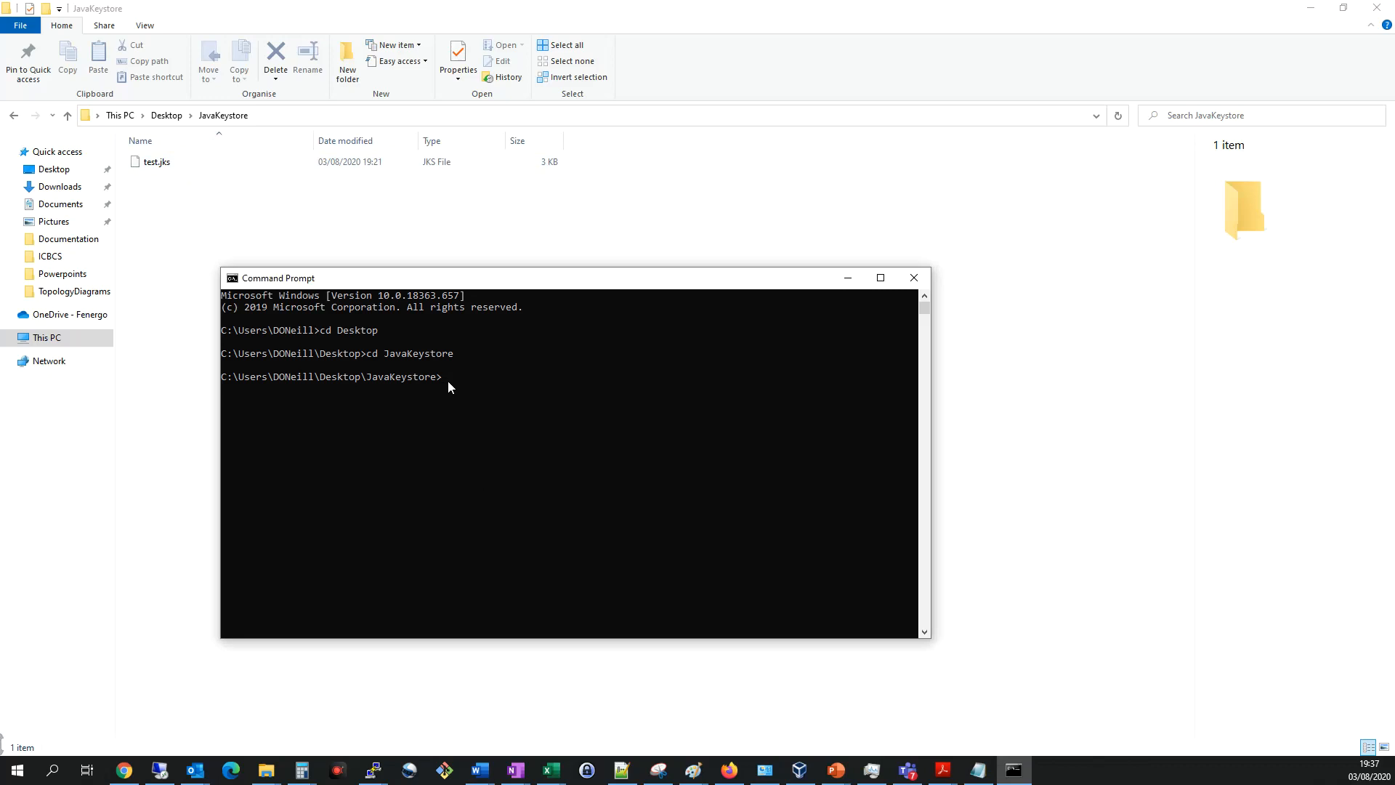
Run keytool -list -keystore test.jks to list the darrentest PrivateKeyEntry and its fingerprint
{"action": "type", "text": "keytoo"}
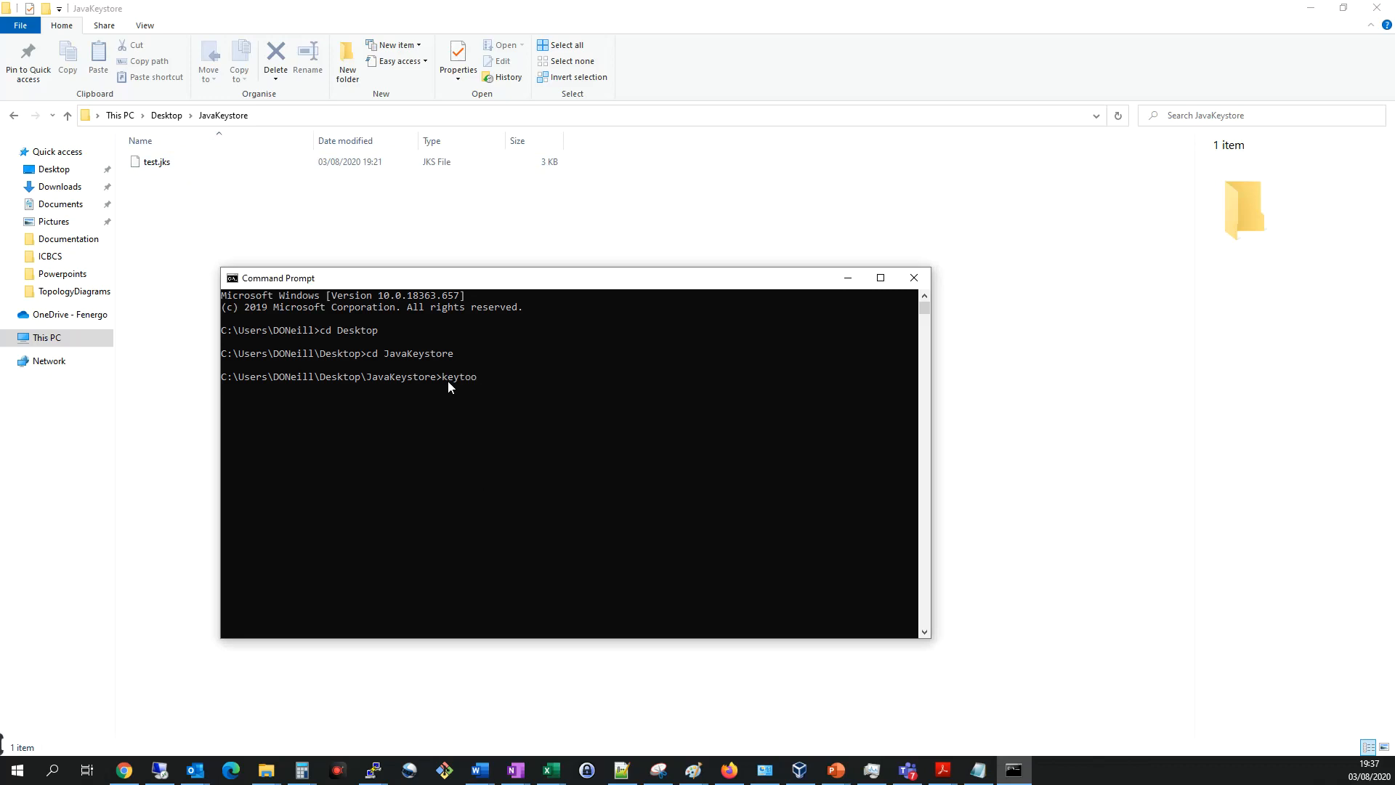
{"action": "type", "text": "l -list"}
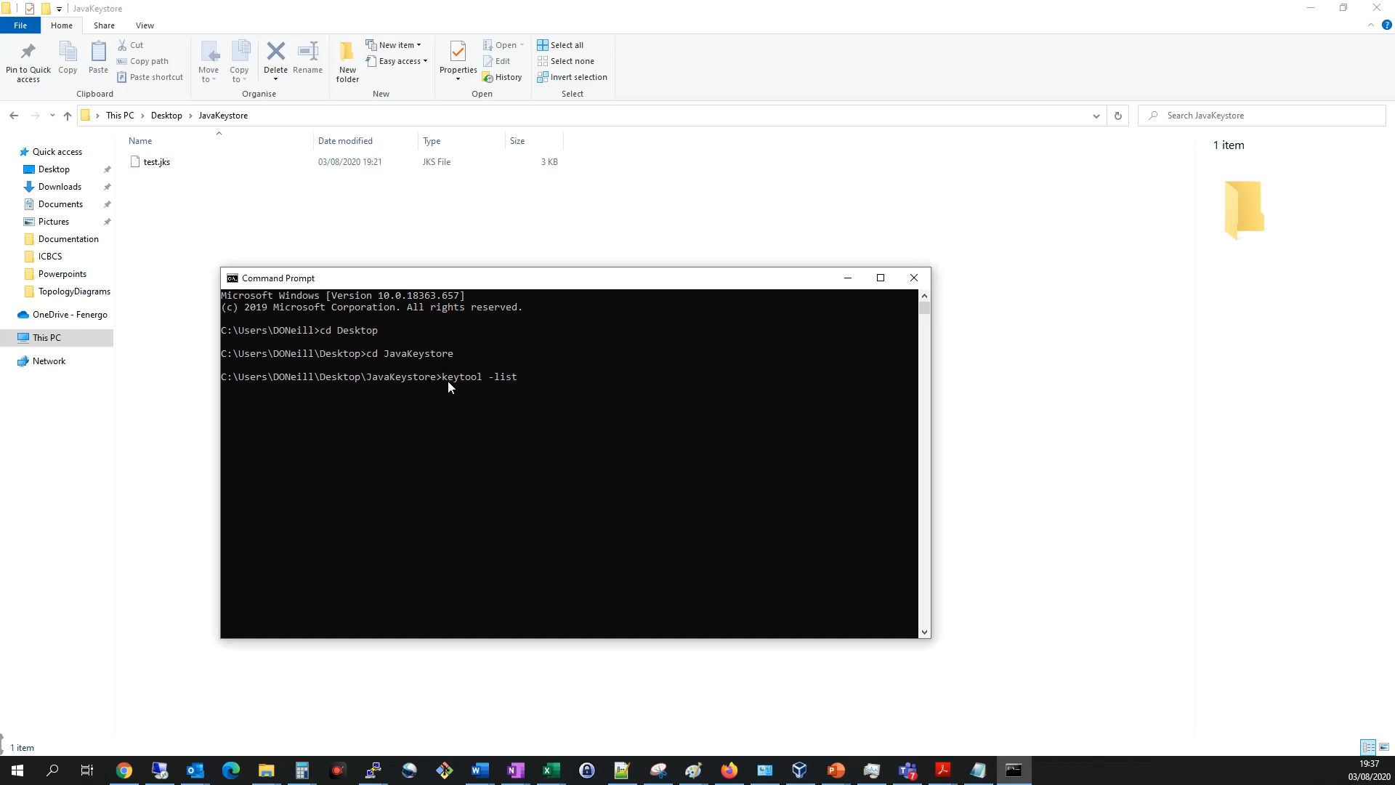
{"action": "type", "text": "-key"}
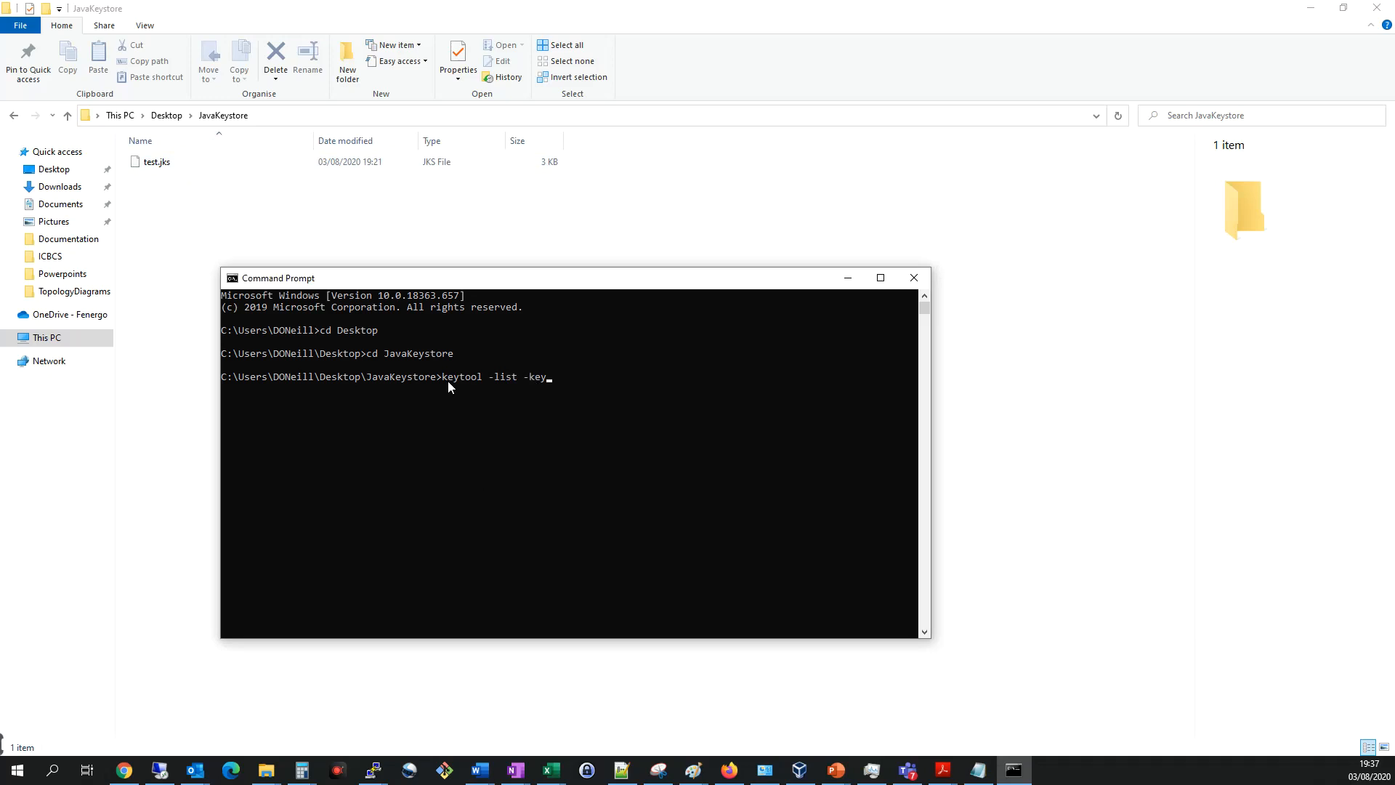
{"action": "type", "text": "store"}
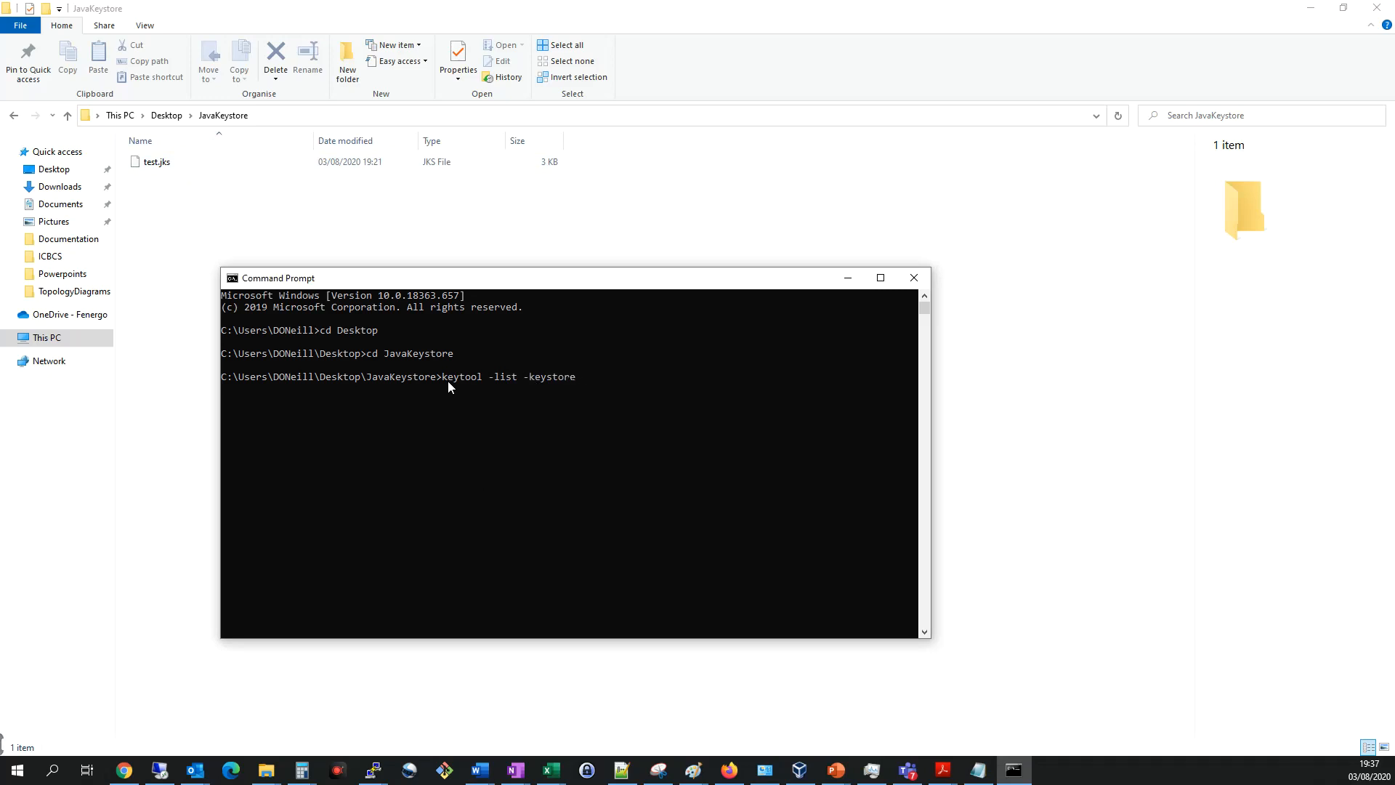
{"action": "type", "text": "tes"}
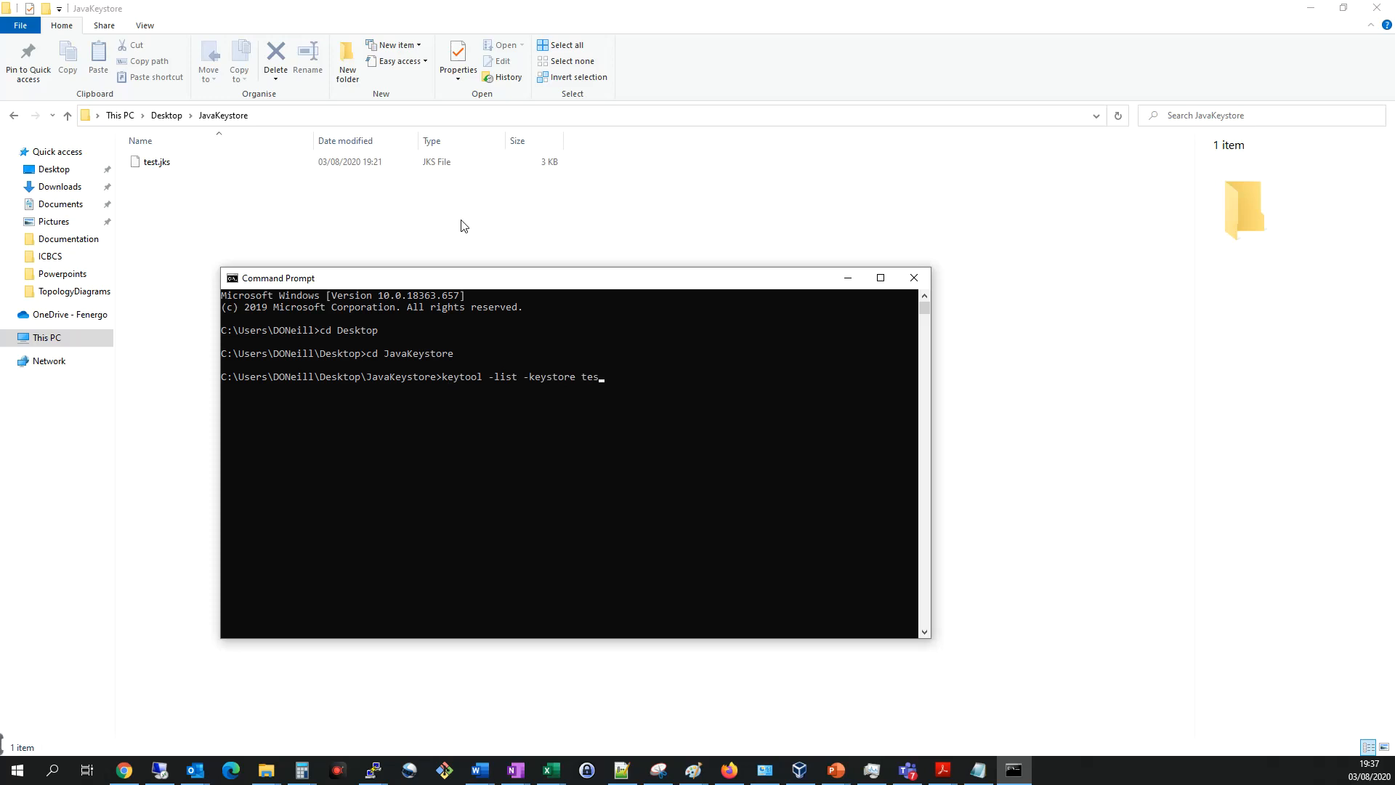
{"action": "type", "text": "t.jks"}
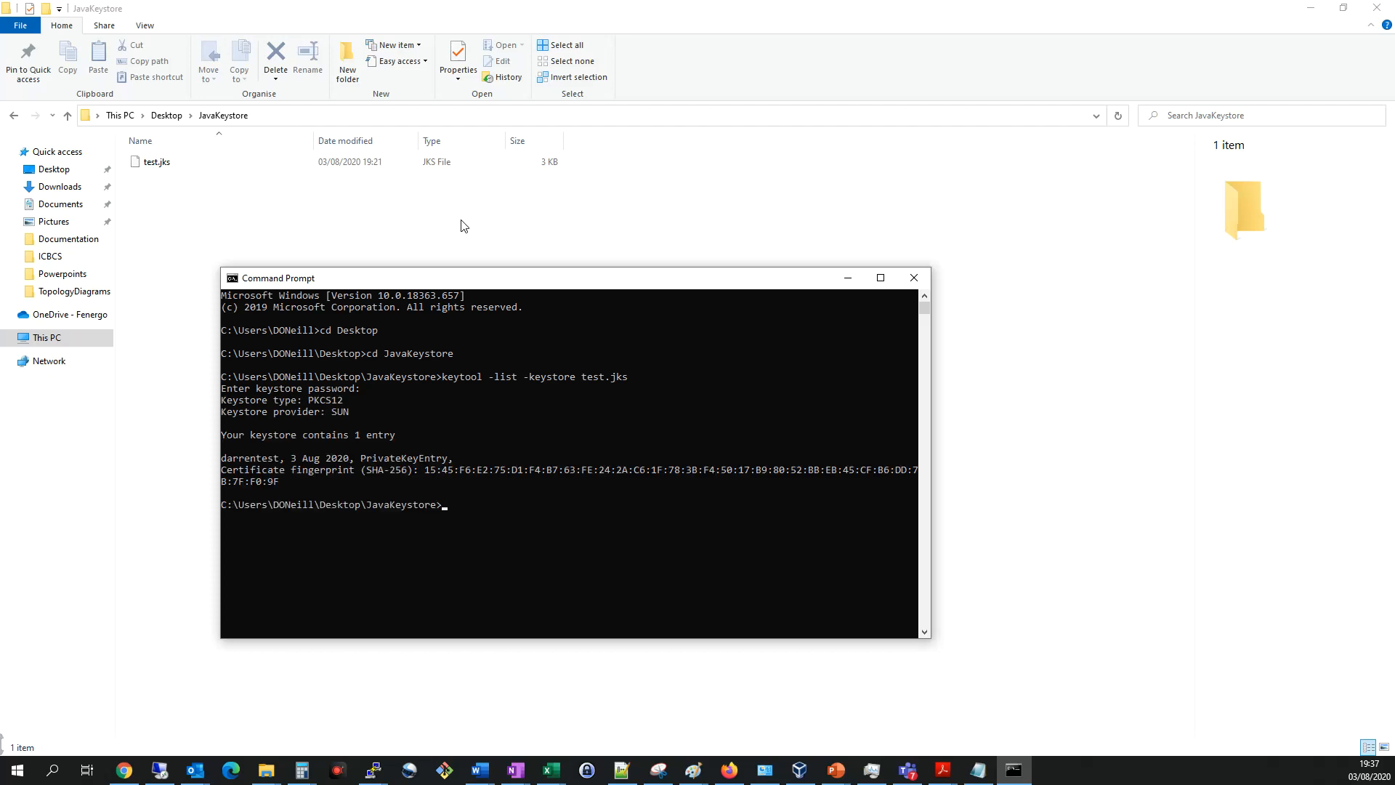
{"action": "mouse_move", "coordinate": [378, 436]}
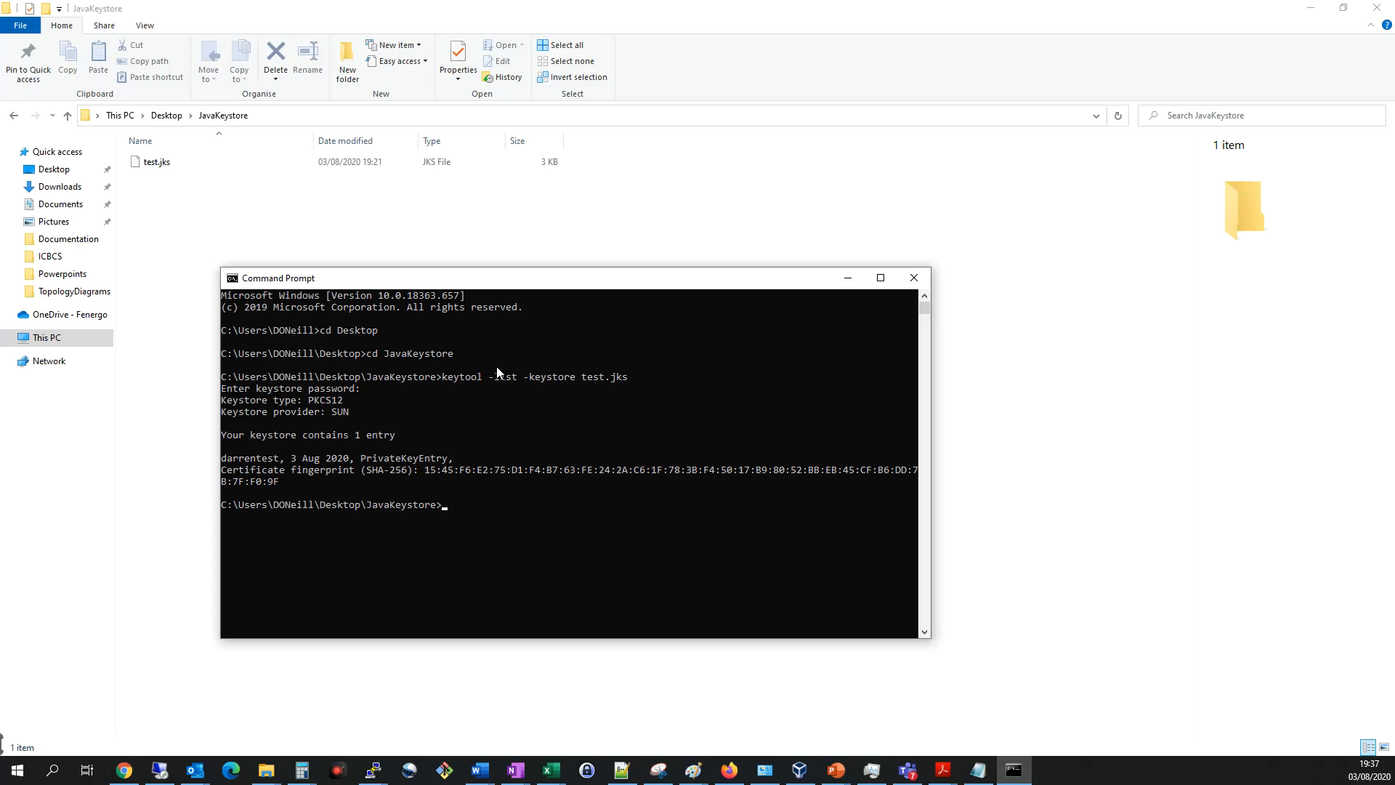
Enter keytool -exportcert with alias darrentest for the certificate export command
{"action": "type", "text": "key"}
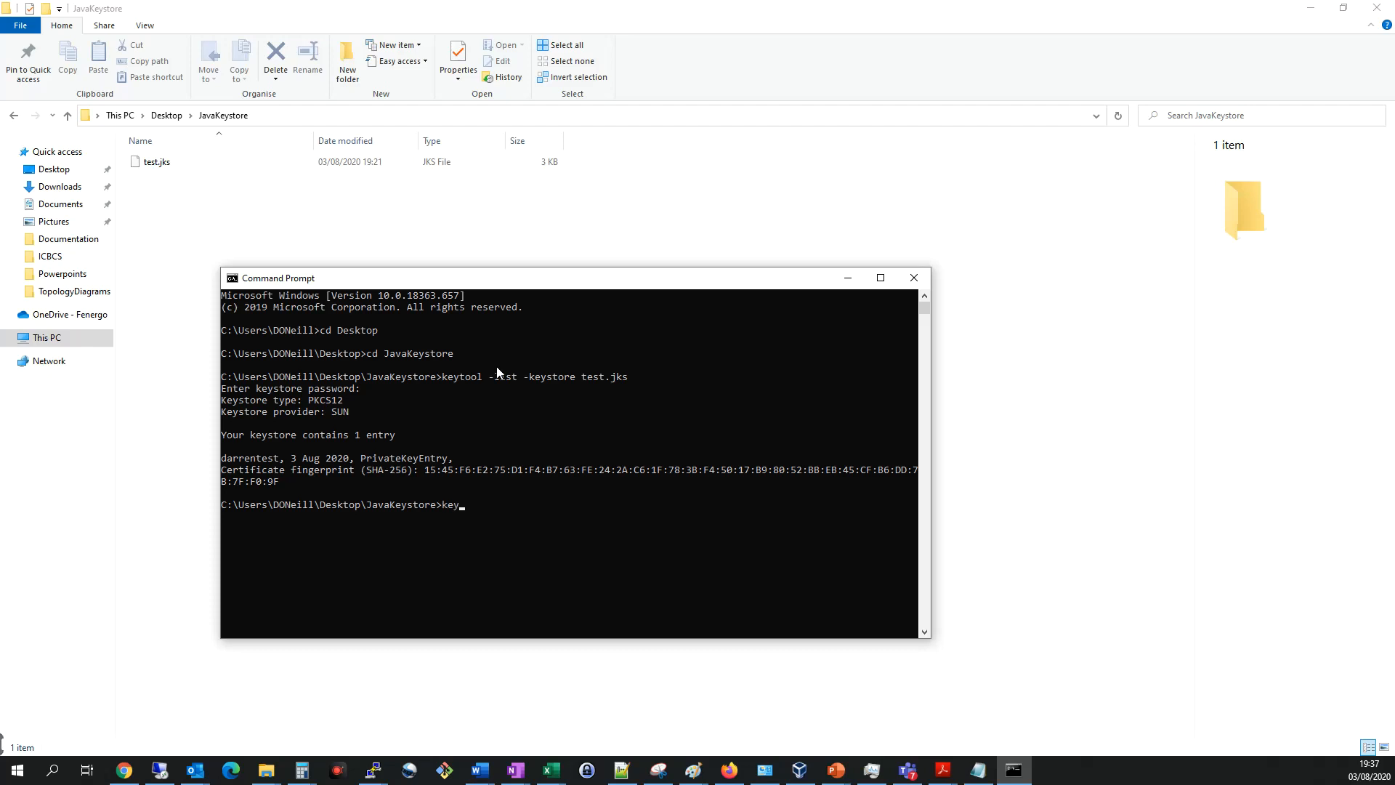
{"action": "type", "text": "tool -"}
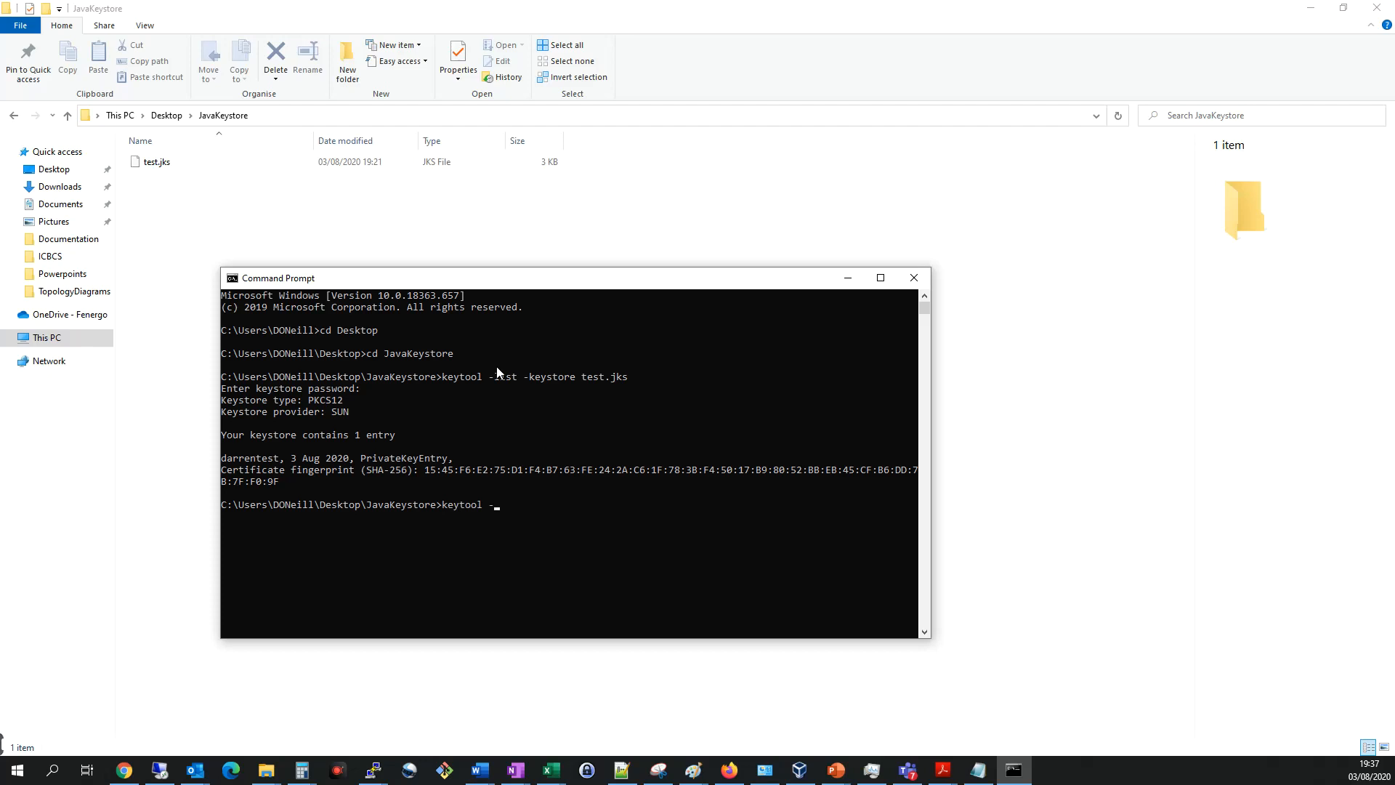
{"action": "type", "text": "exportc"}
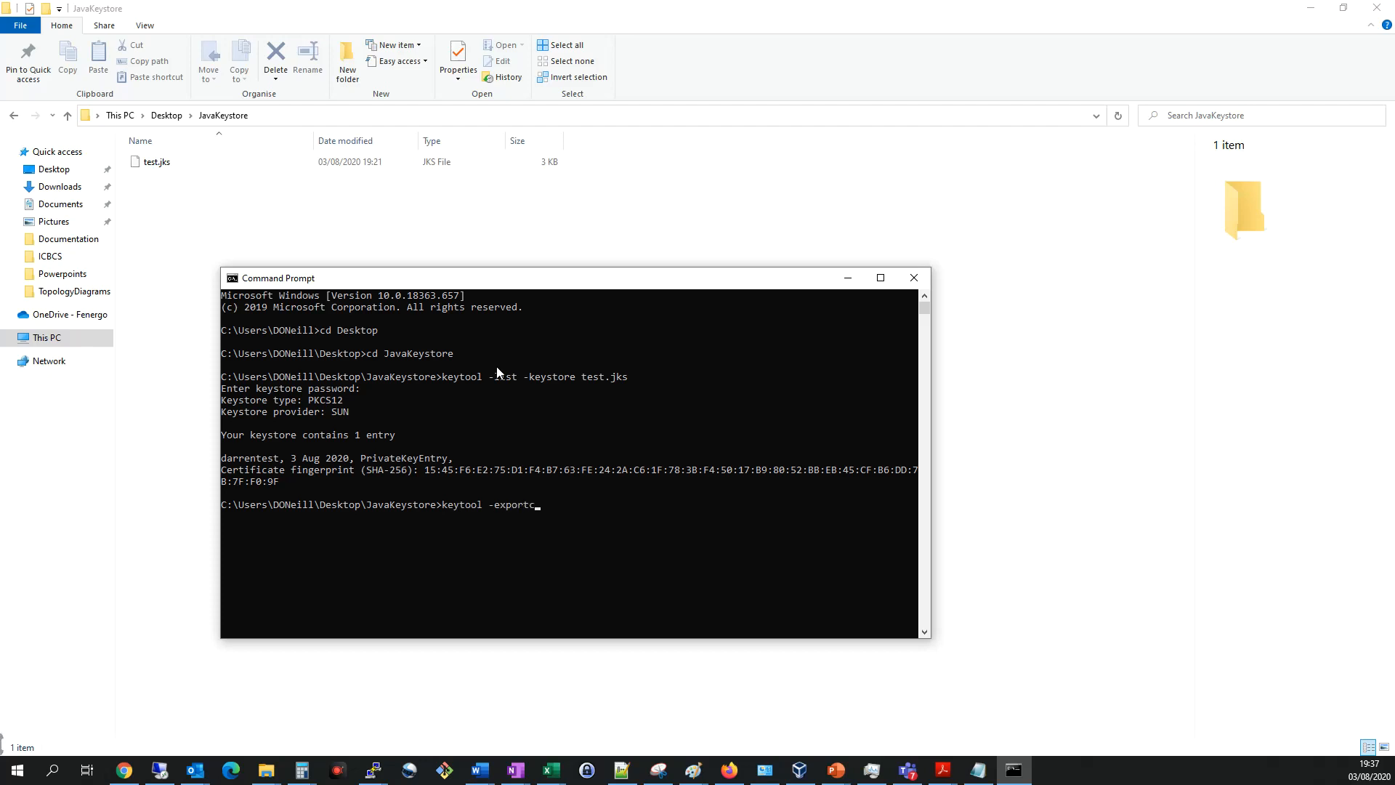
{"action": "type", "text": "rt"}
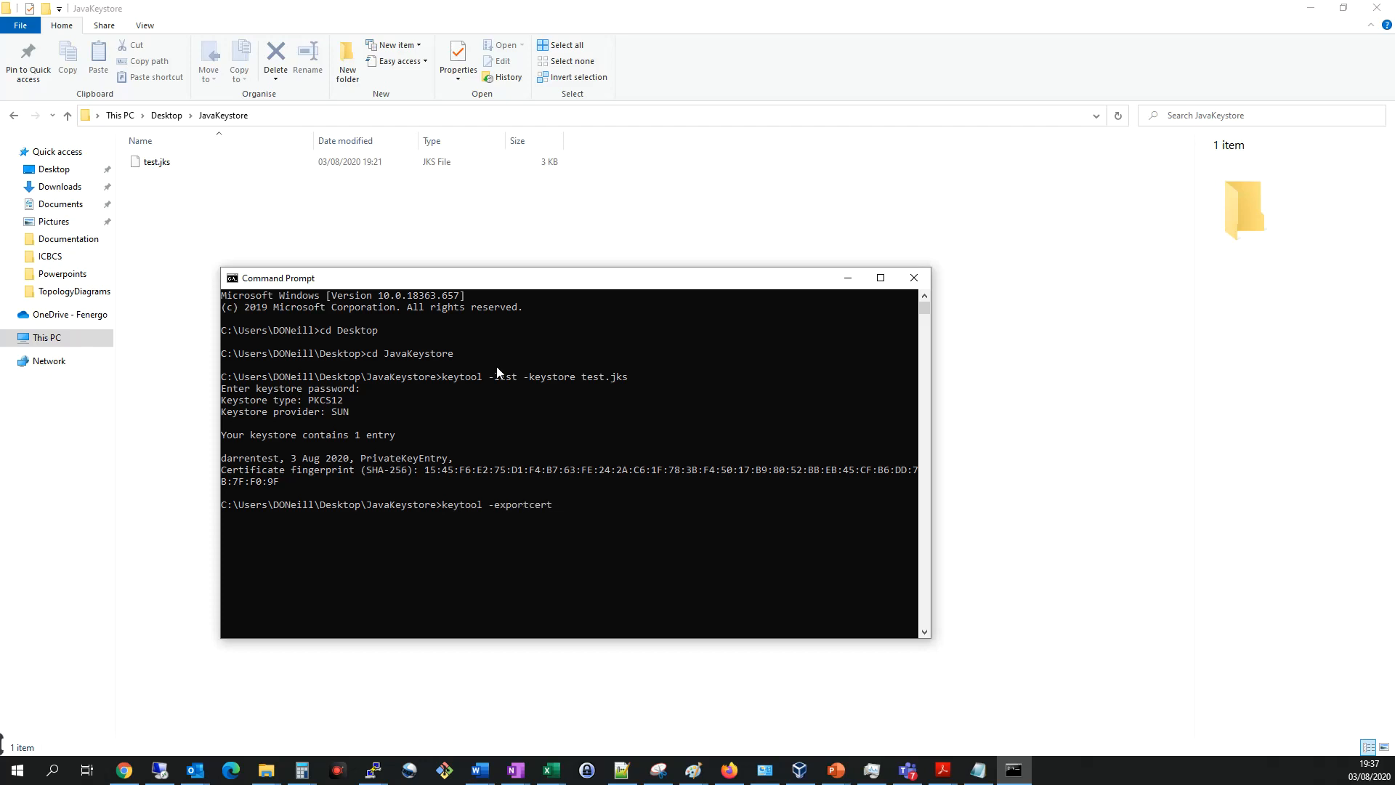
{"action": "type", "text": "-al"}
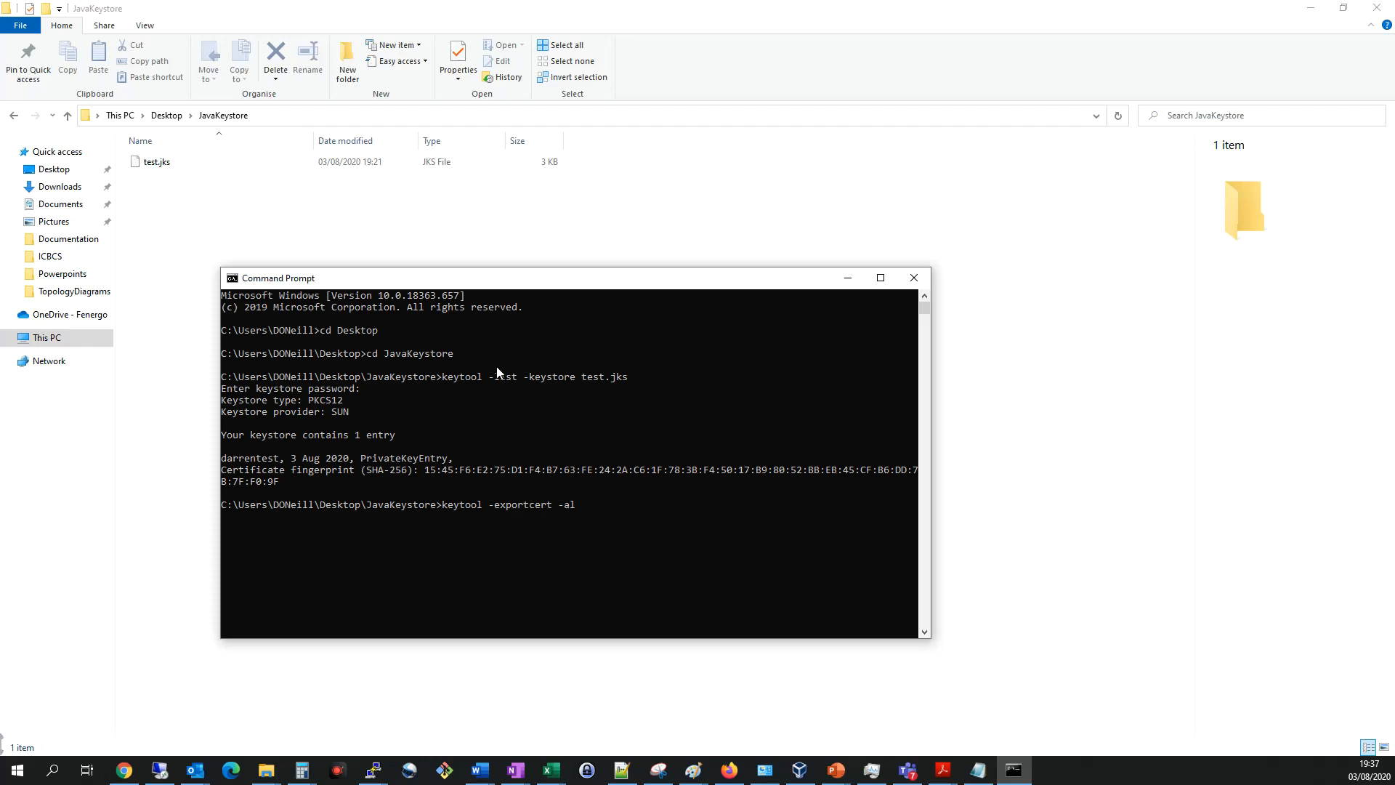
{"action": "type", "text": "ias"}
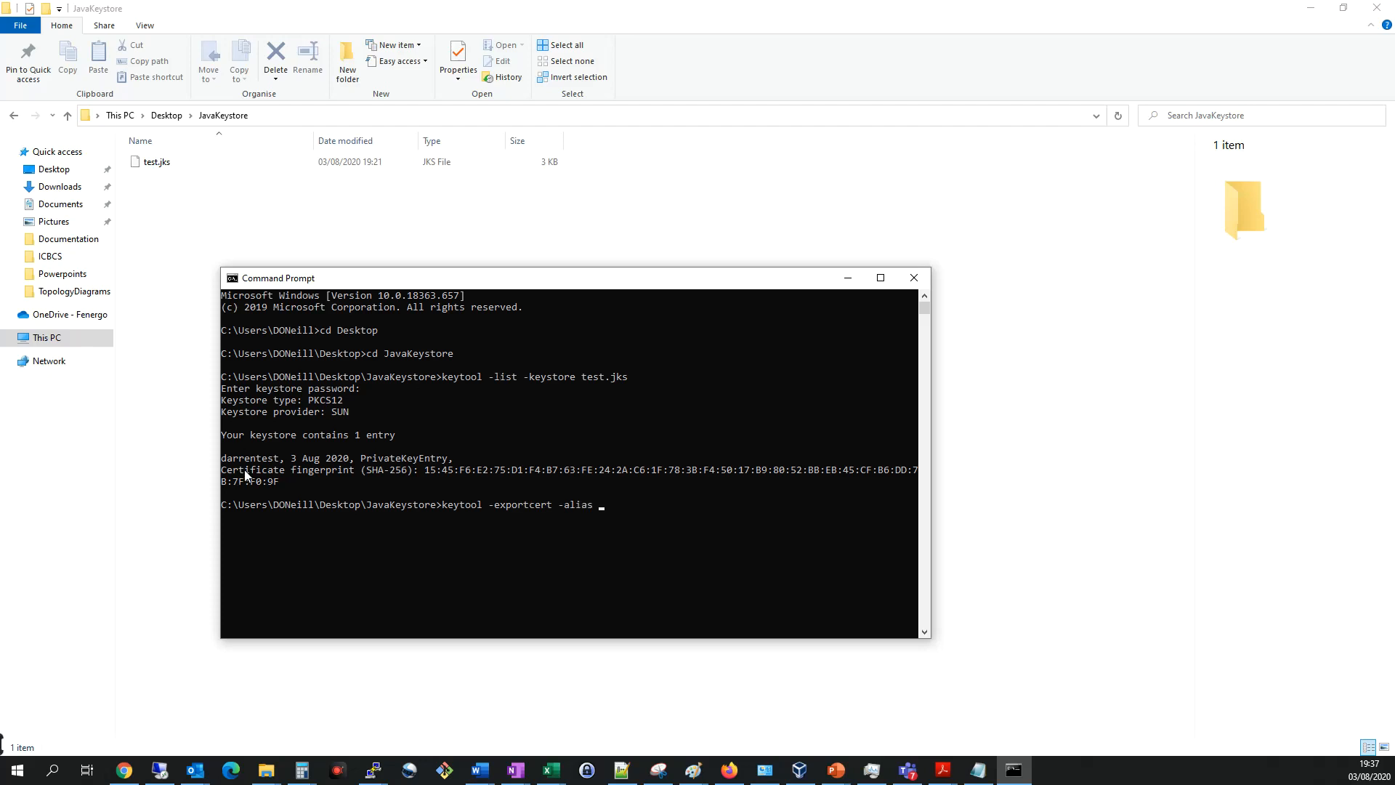
{"action": "mouse_move", "coordinate": [639, 516]}
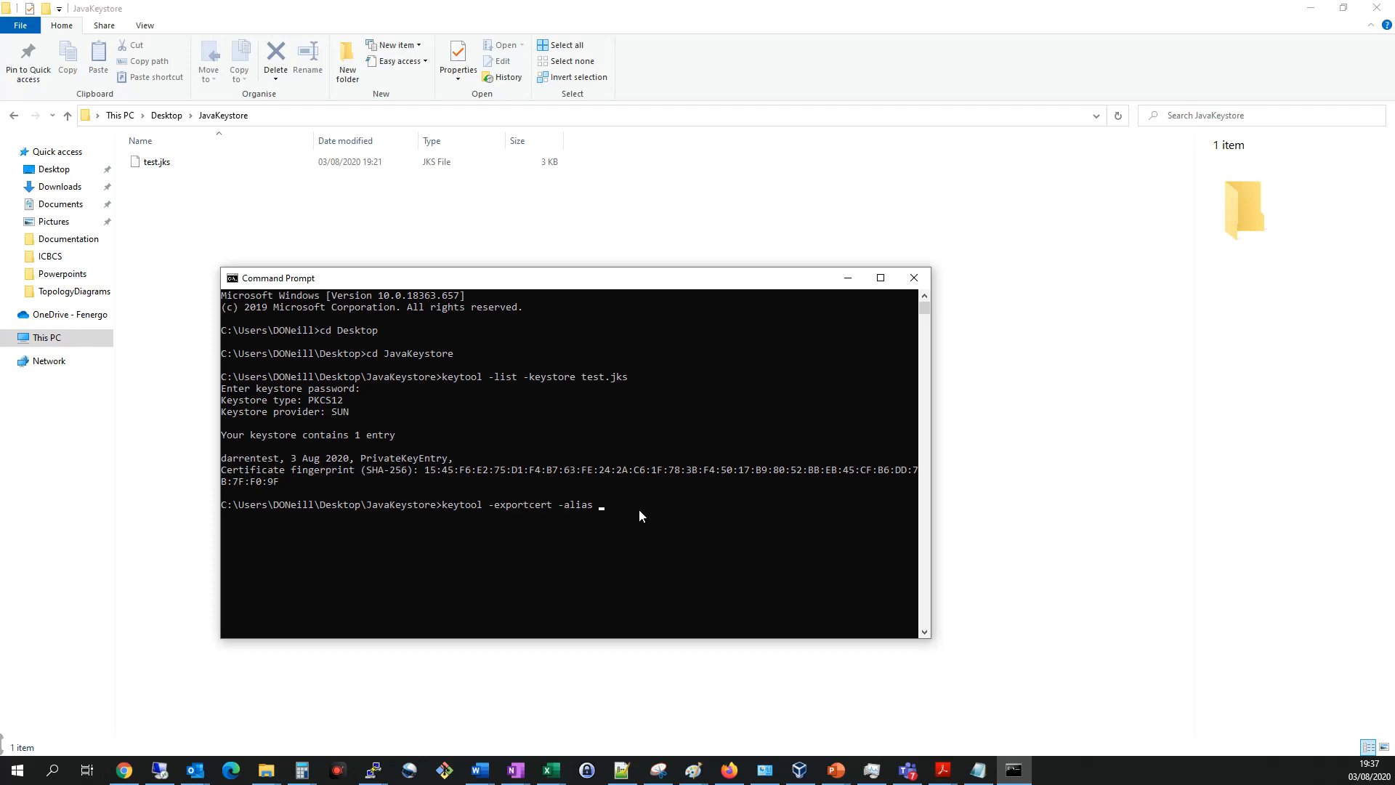
{"action": "type", "text": "darrente"}
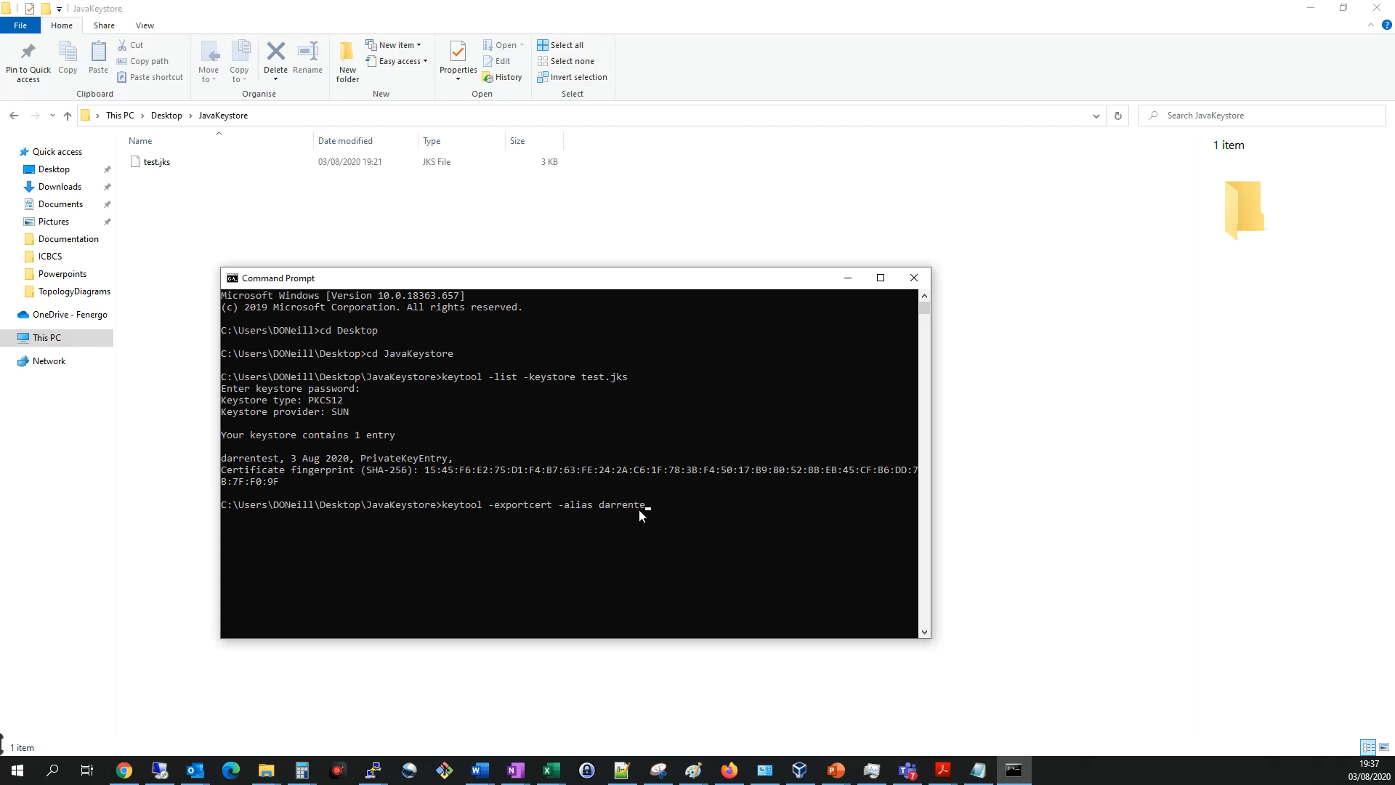
{"action": "type", "text": "st -"}
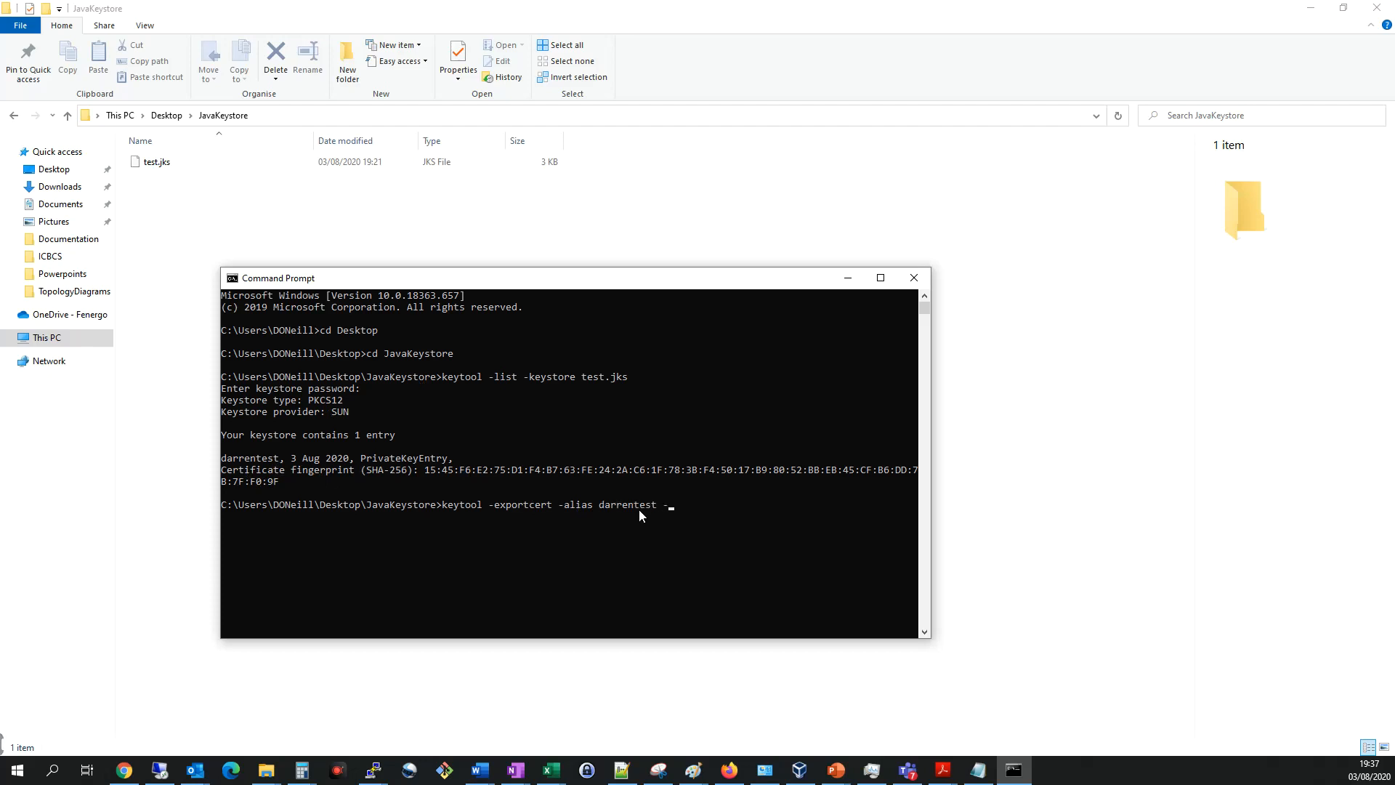
Complete the command with -file darrentest.der -keystore test.jks and run the export
{"action": "type", "text": "file"}
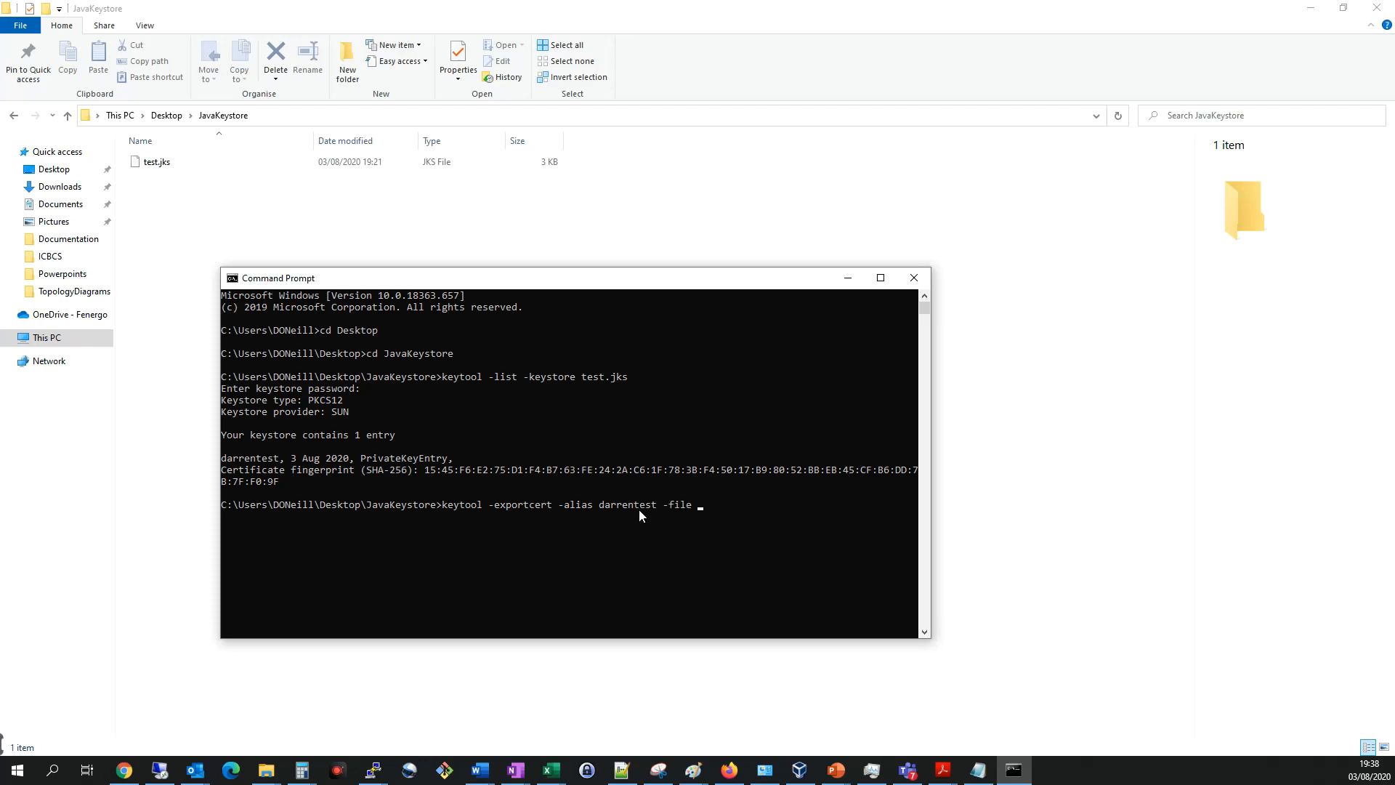
{"action": "type", "text": "darrentest."}
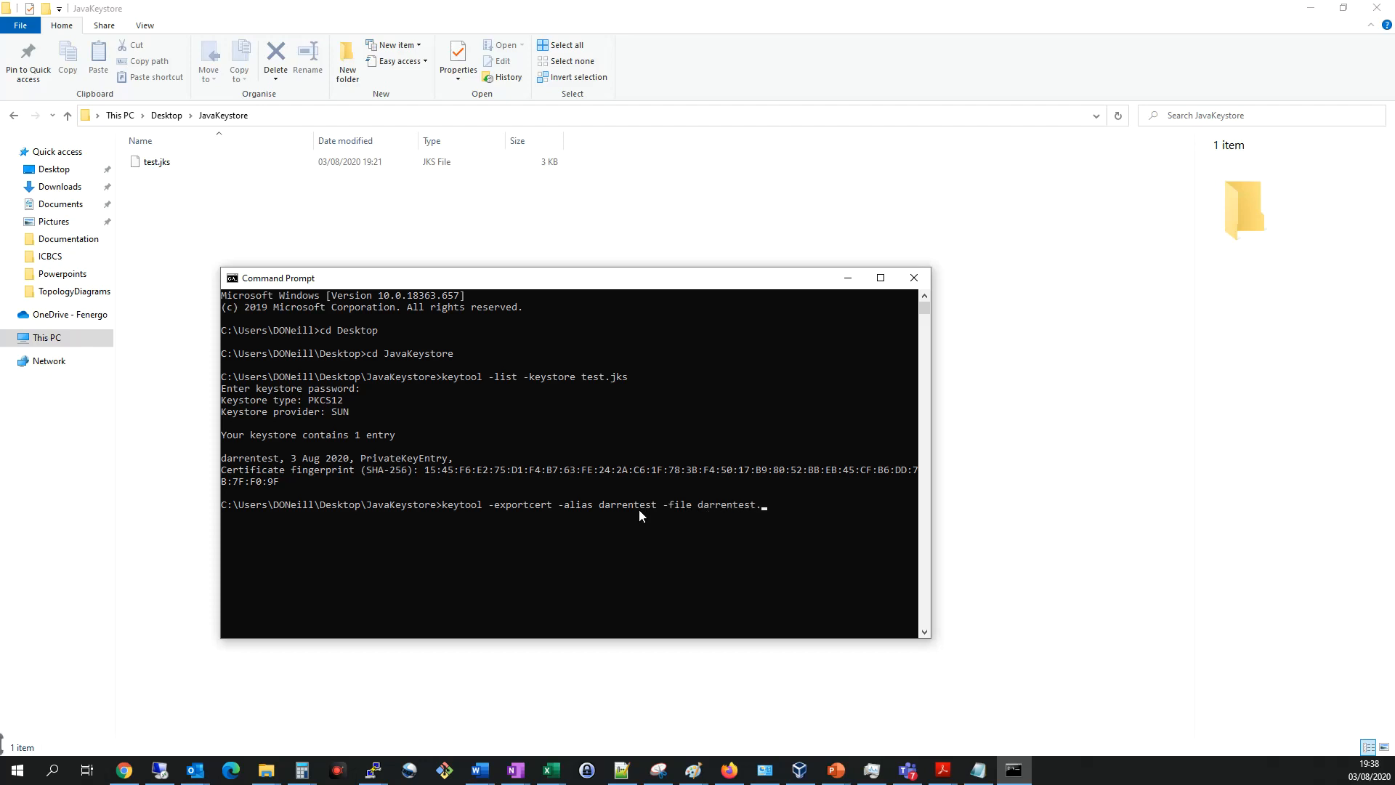
{"action": "type", "text": "der"}
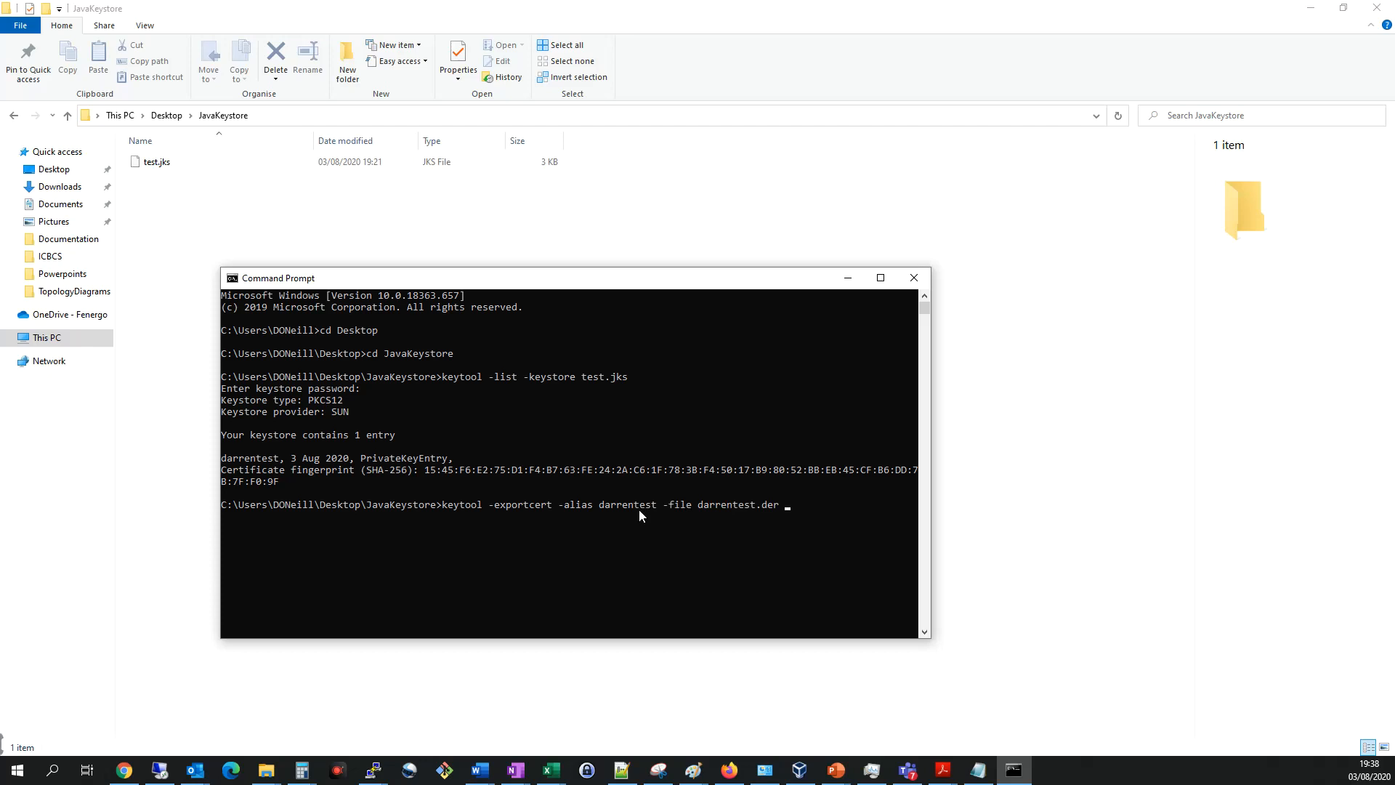
{"action": "type", "text": "-keystor"}
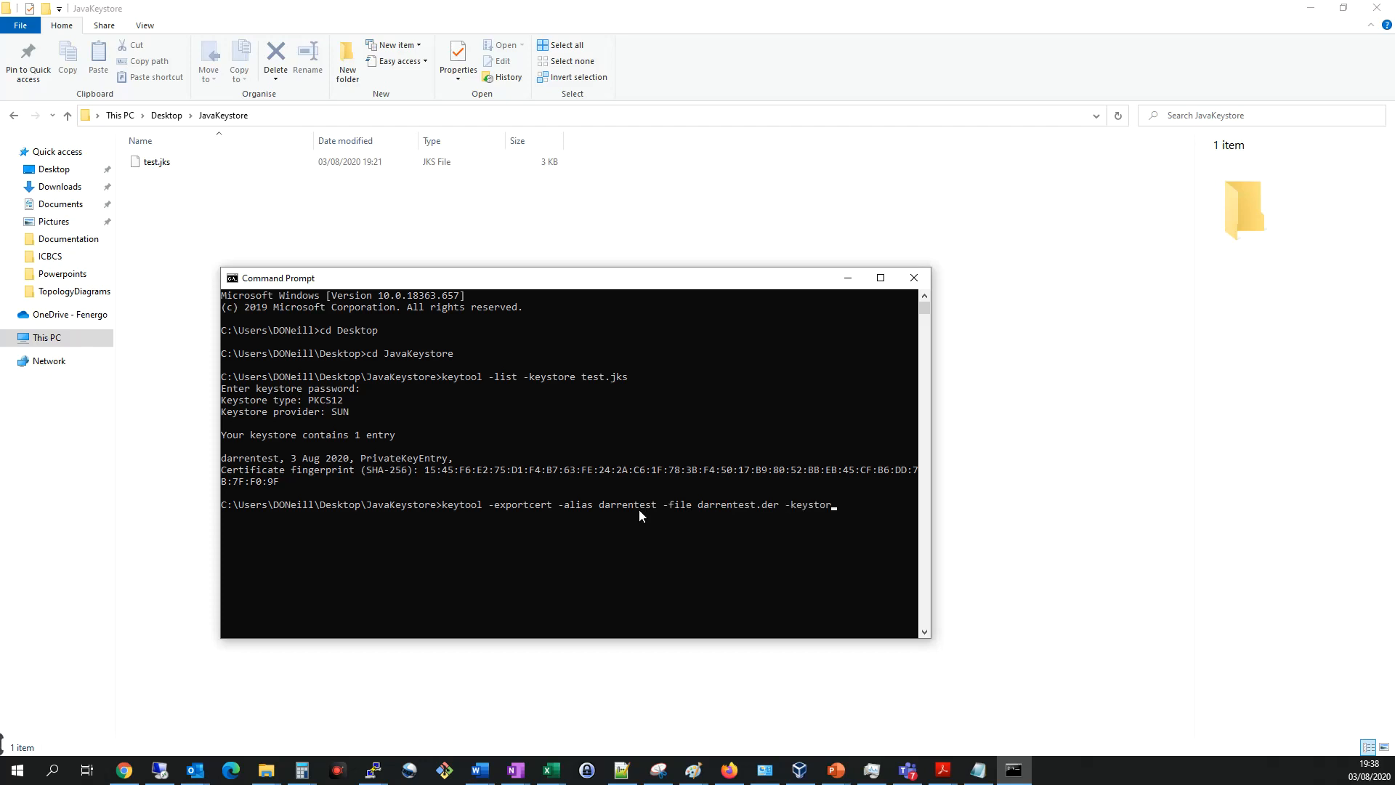
{"action": "type", "text": "test.jks"}
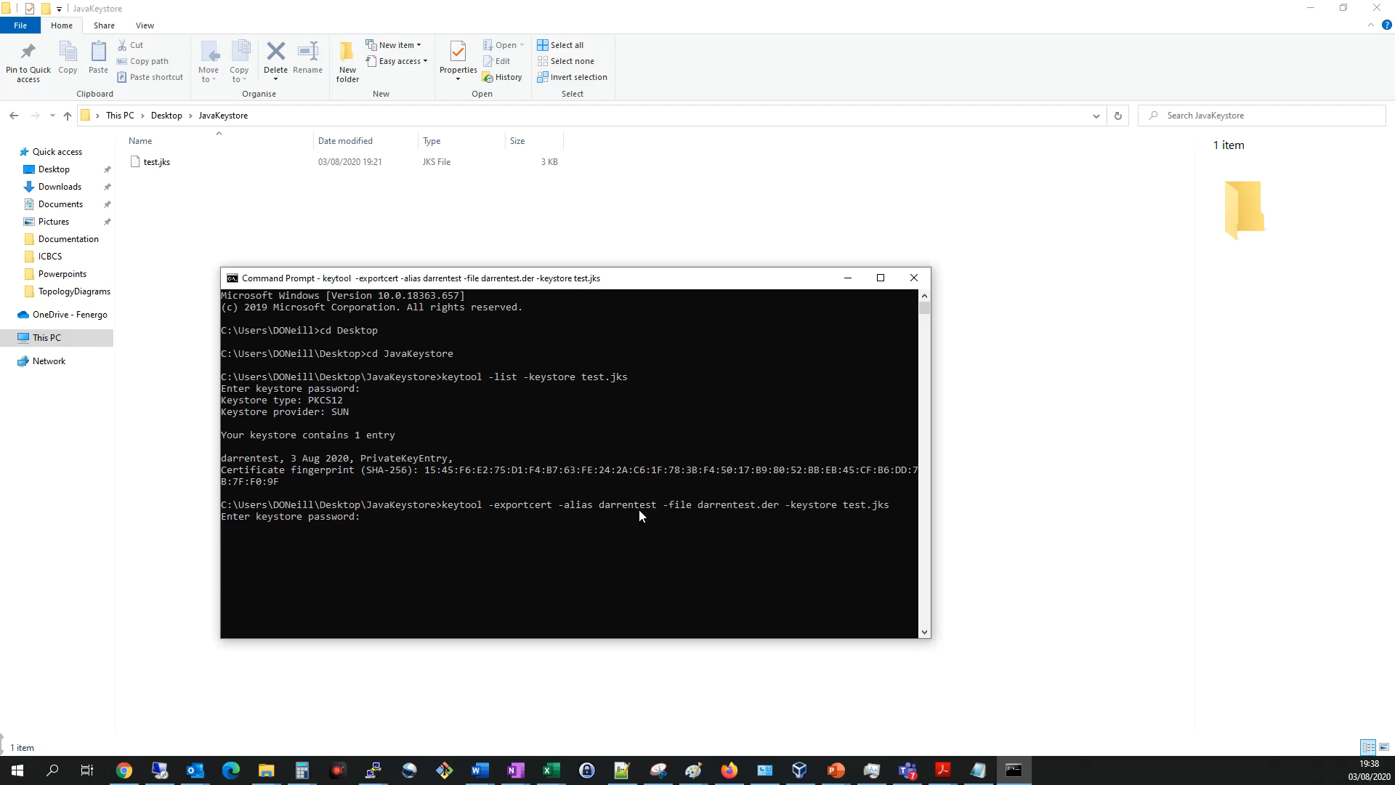
{"action": "key", "text": "Return"}
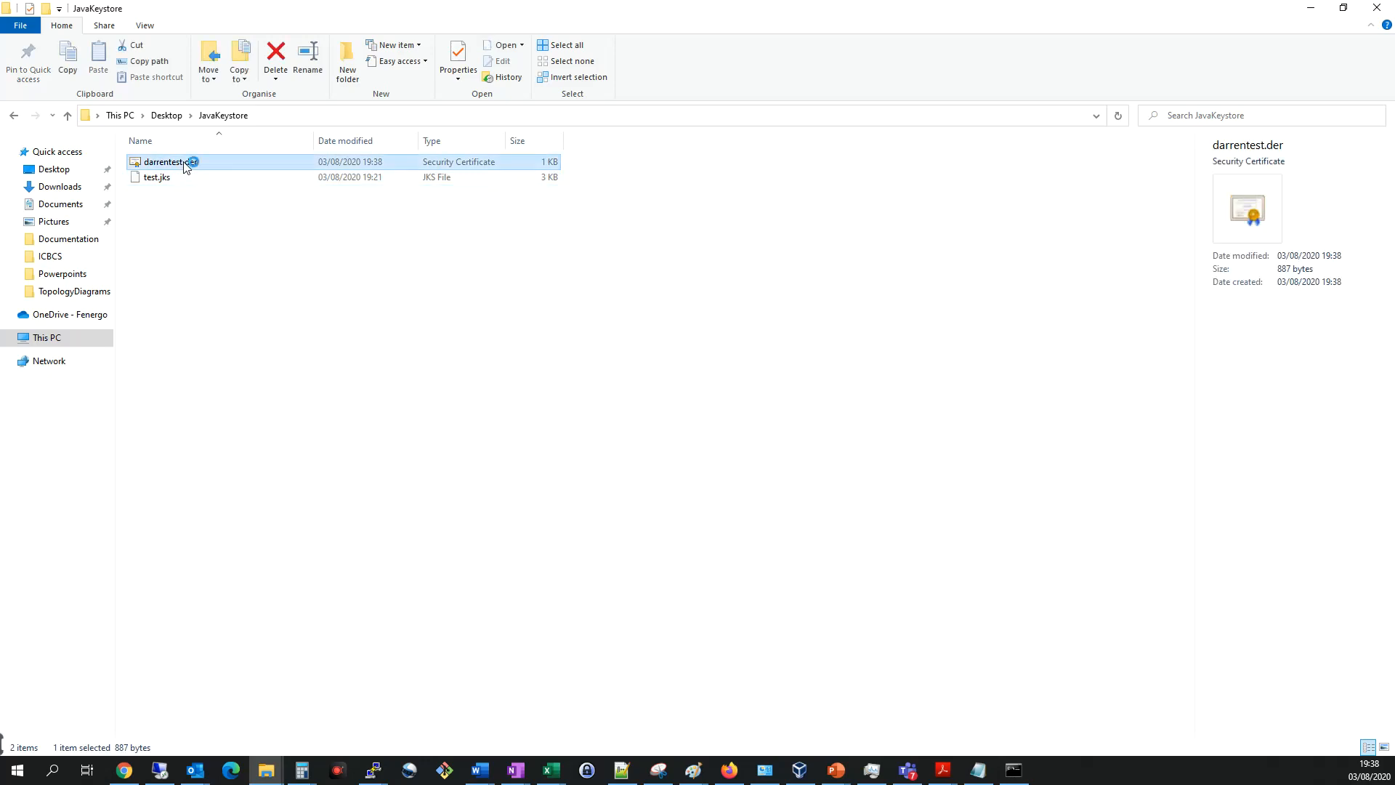
Open darrentest.der from the JavaKeystore folder to view its certificate details
{"action": "double_click", "coordinate": [164, 161]}
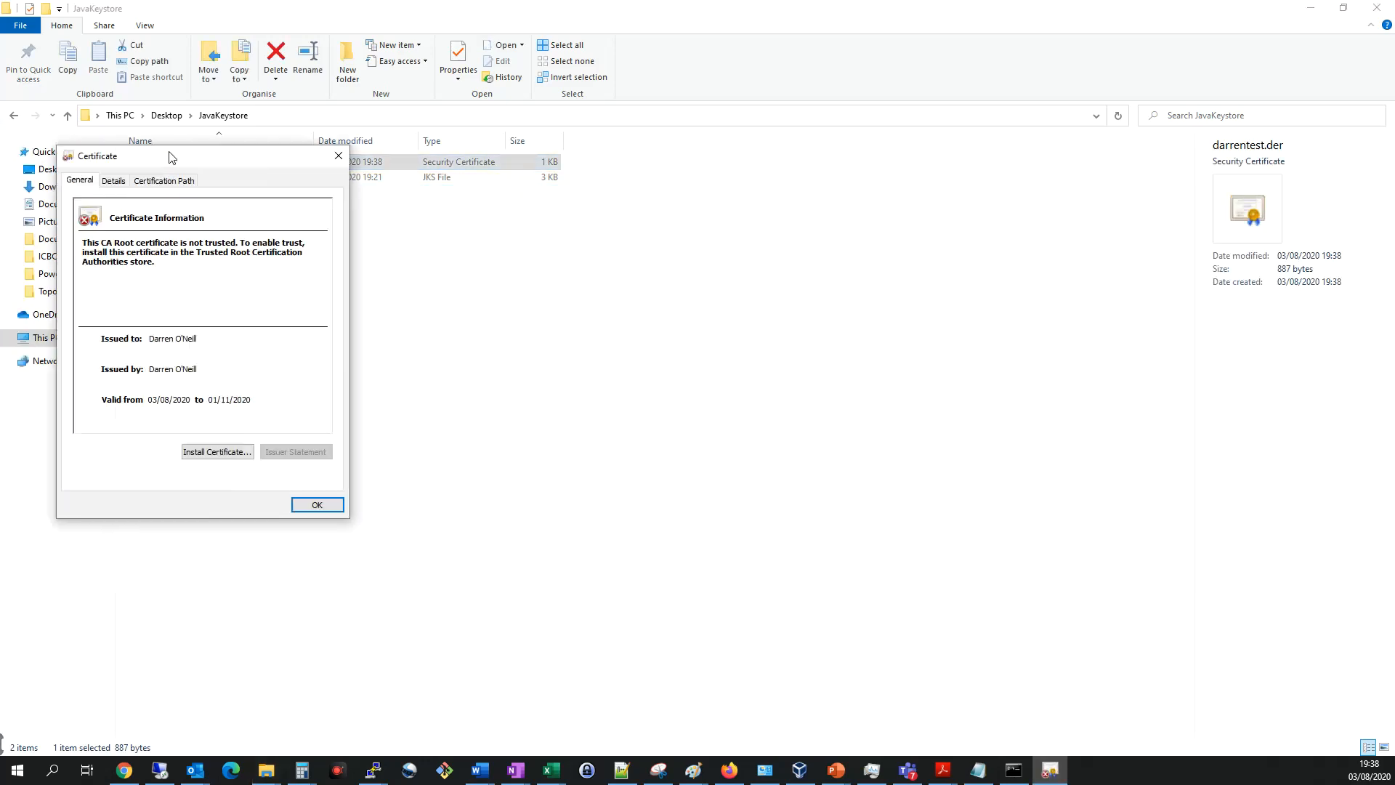